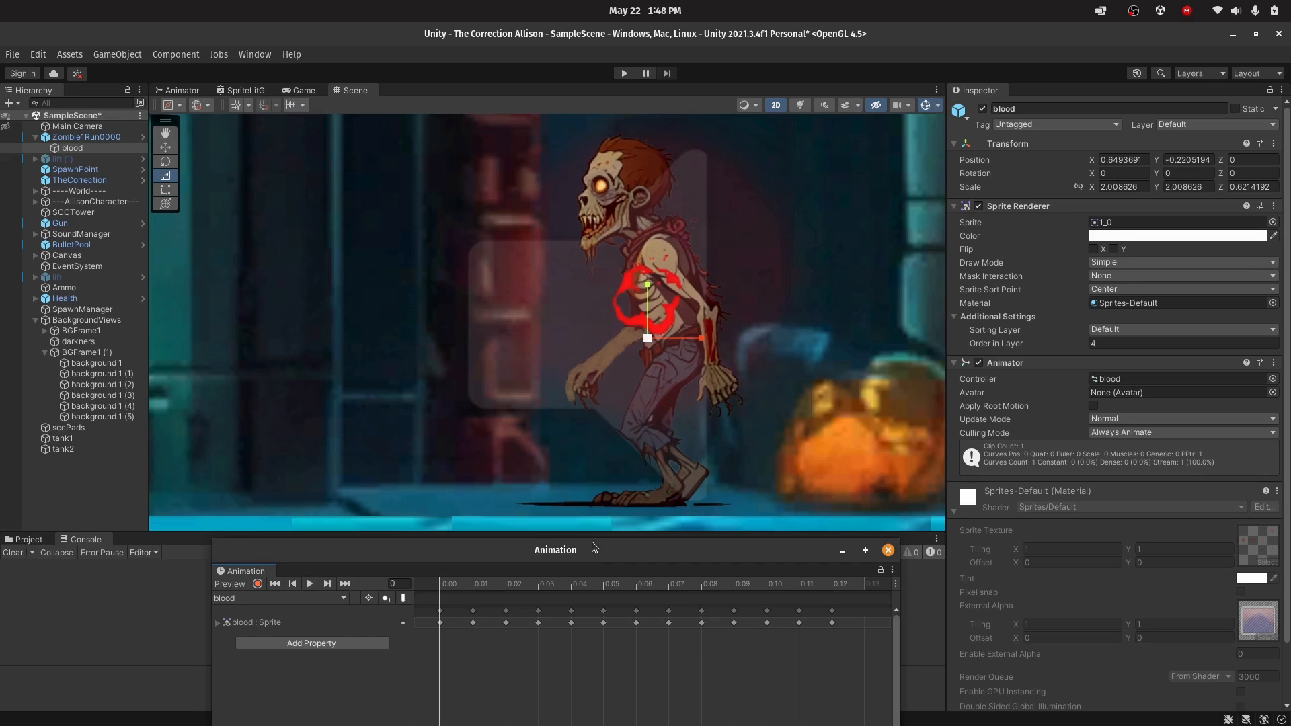
mouse_move(613, 465)
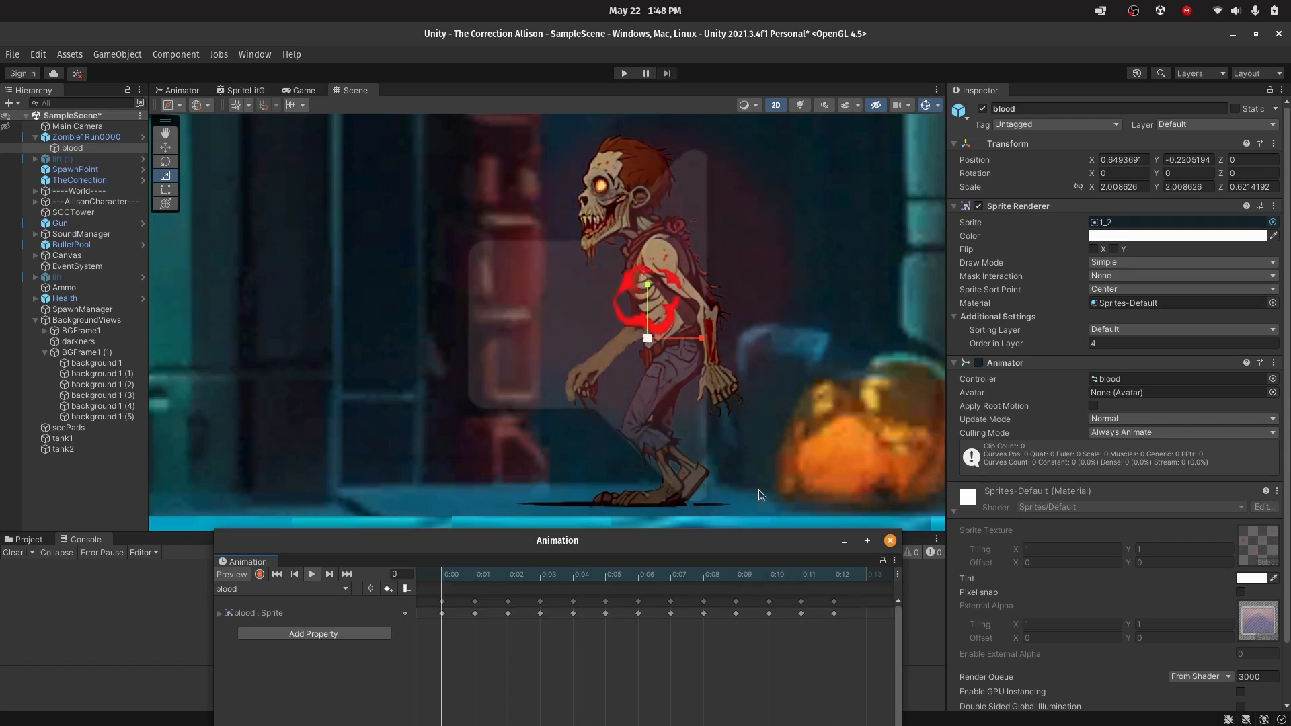
Play the blood clip preview on the zombie, then stop it
left_click(516, 573)
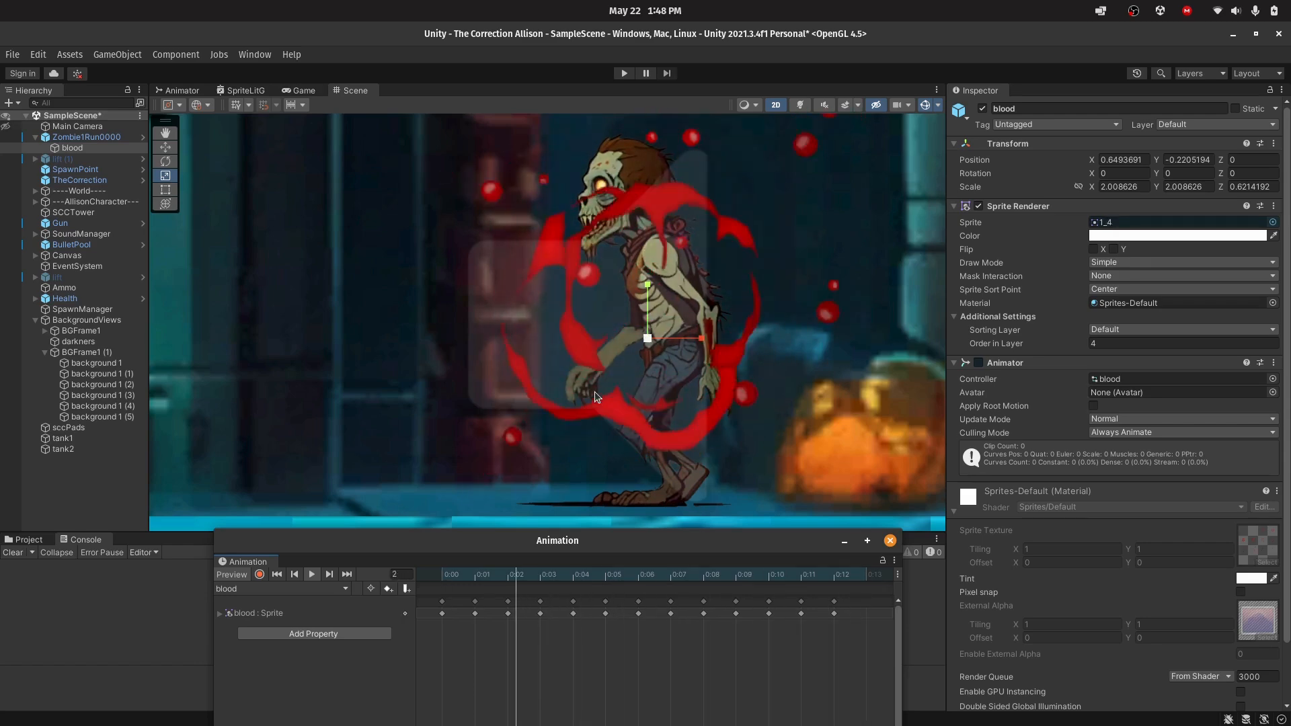
left_click(623, 73)
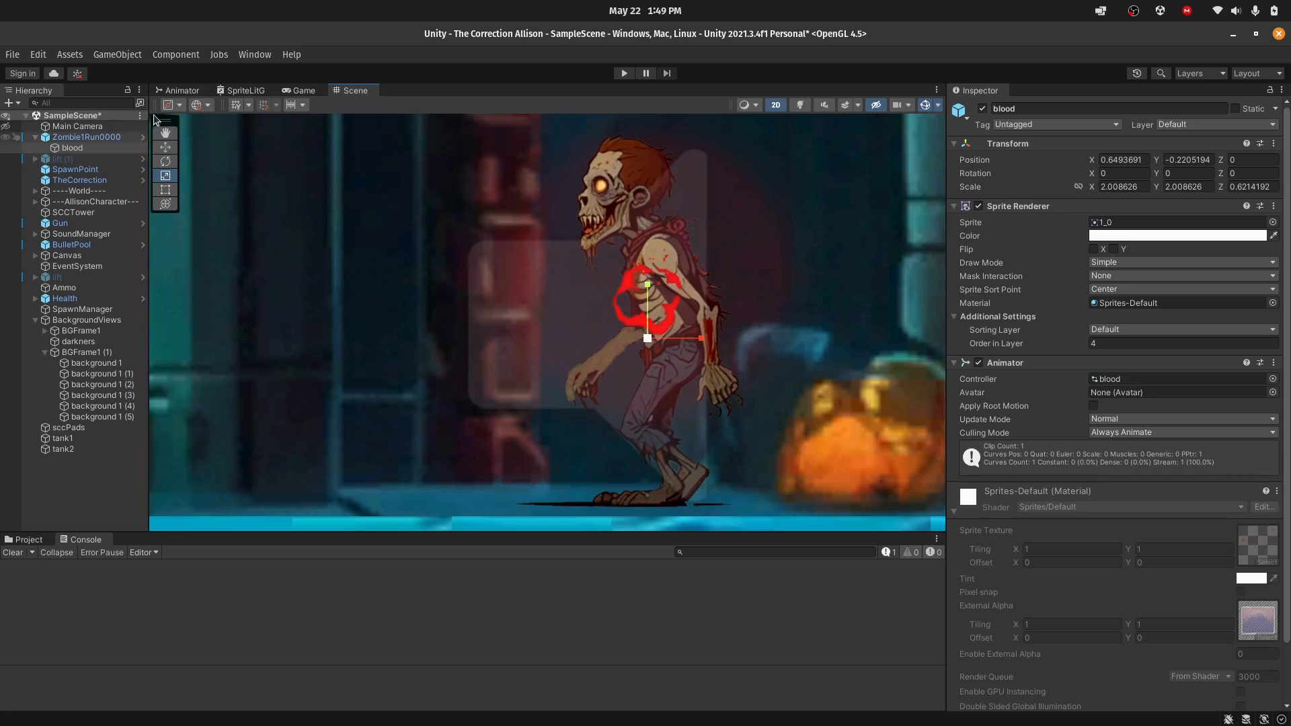
Show the blood controller's state graph in the Animator tab
left_click(175, 91)
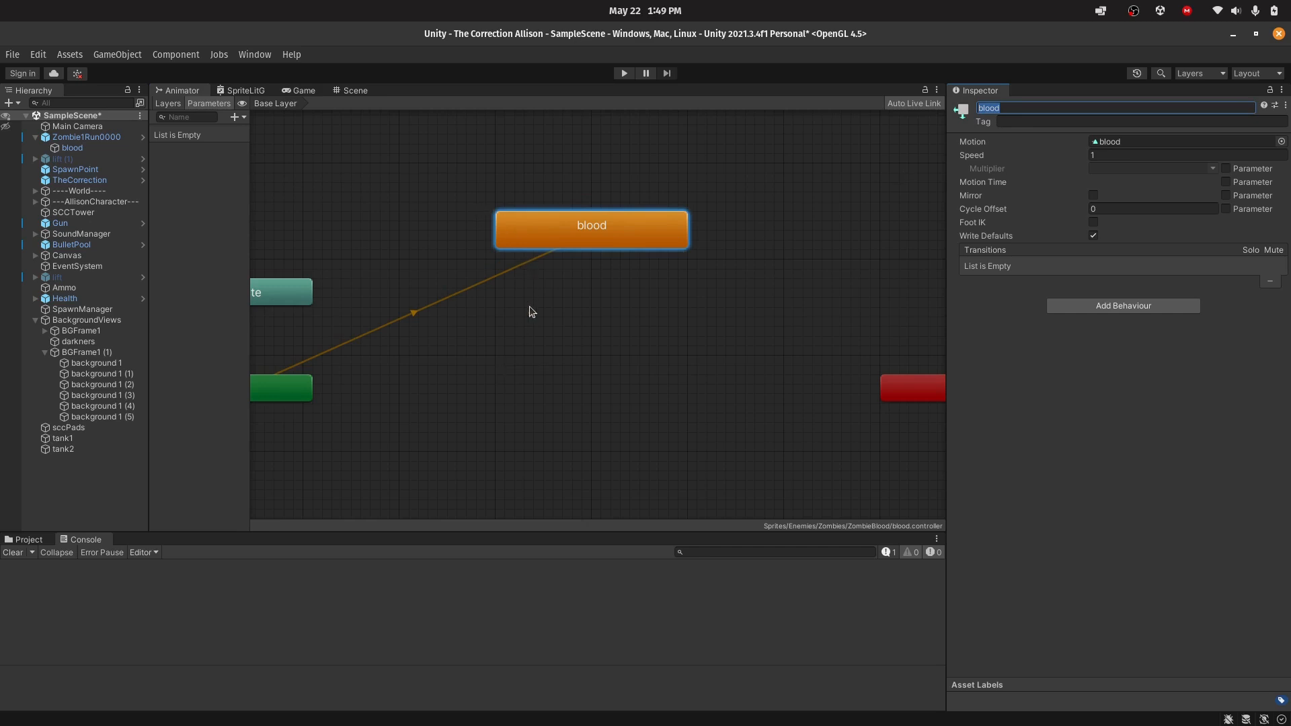
mouse_move(711, 705)
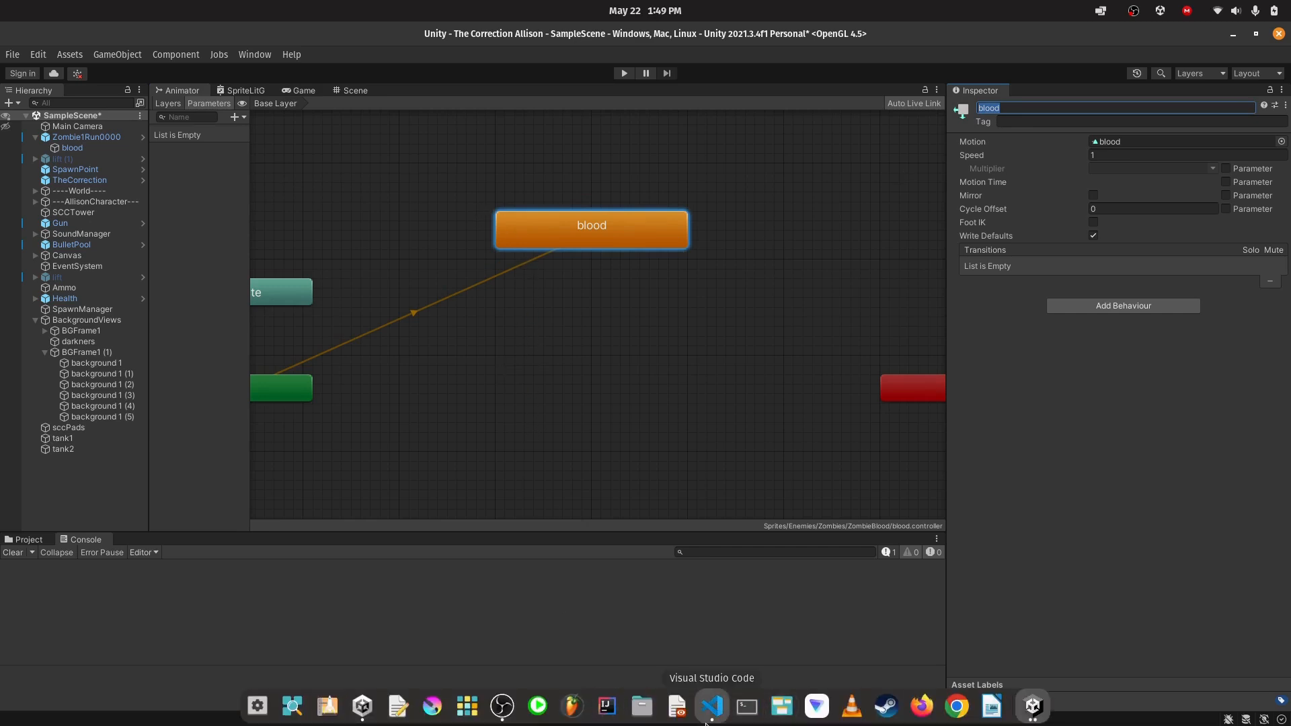
In VS Code, start typing 'public Animator' on empty line 12 of Enemy.cs
left_click(711, 705)
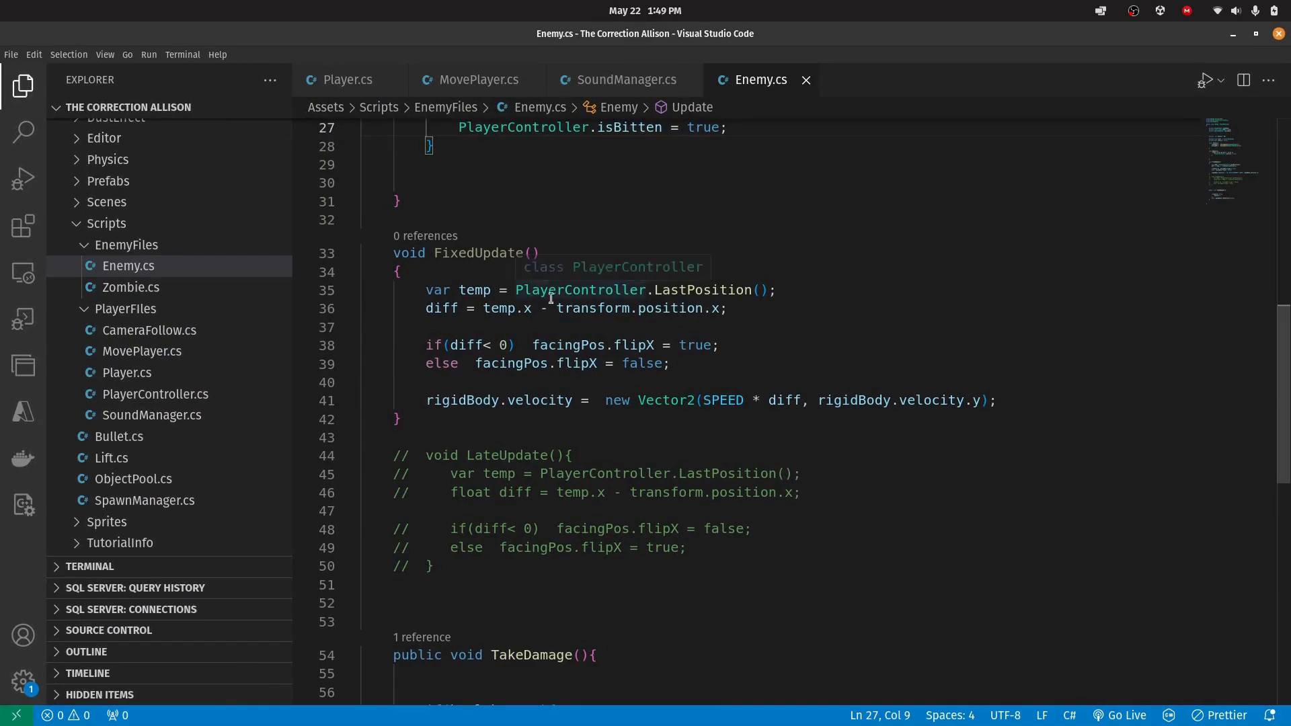
scroll("down", 3)
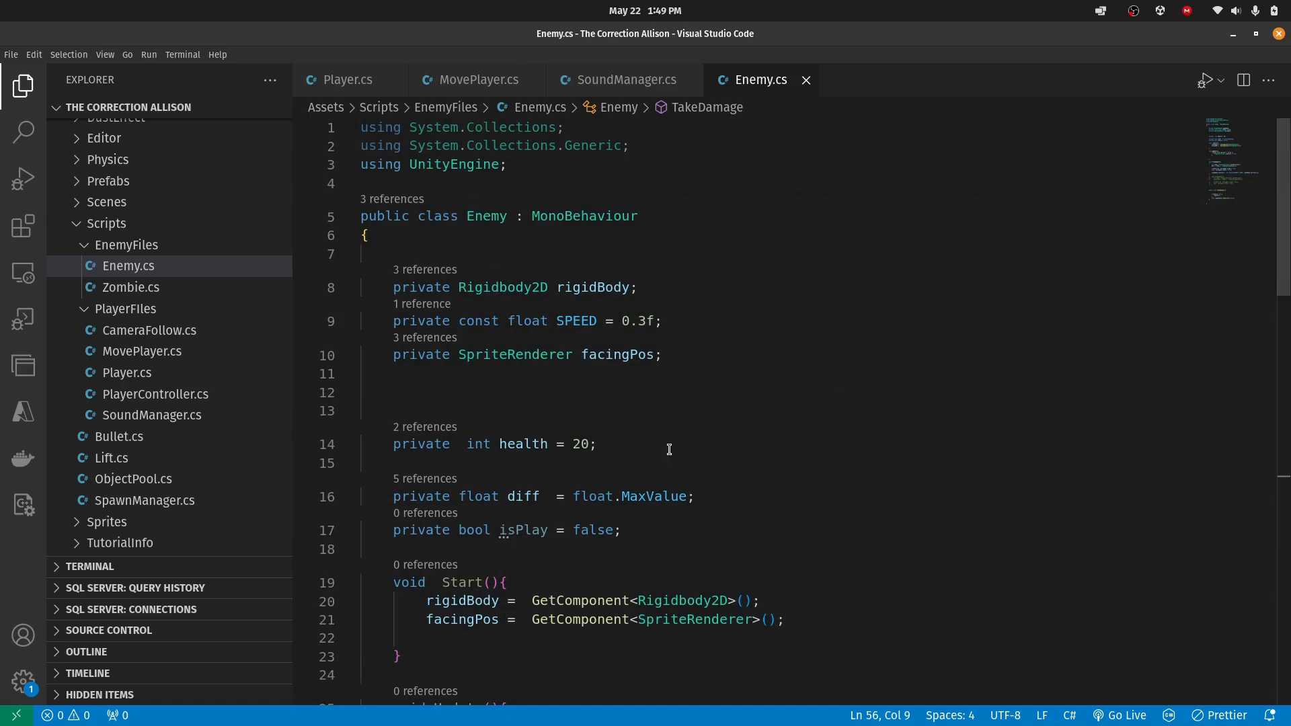
left_click(482, 392)
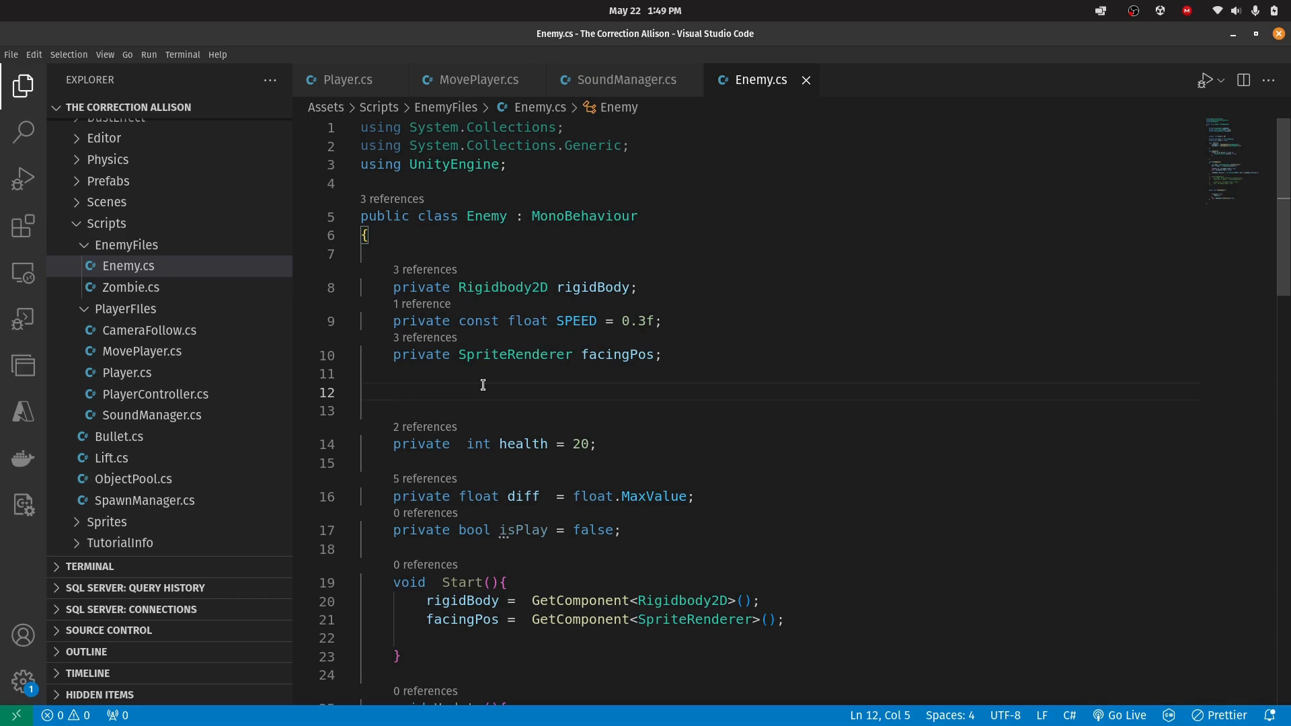
type("public")
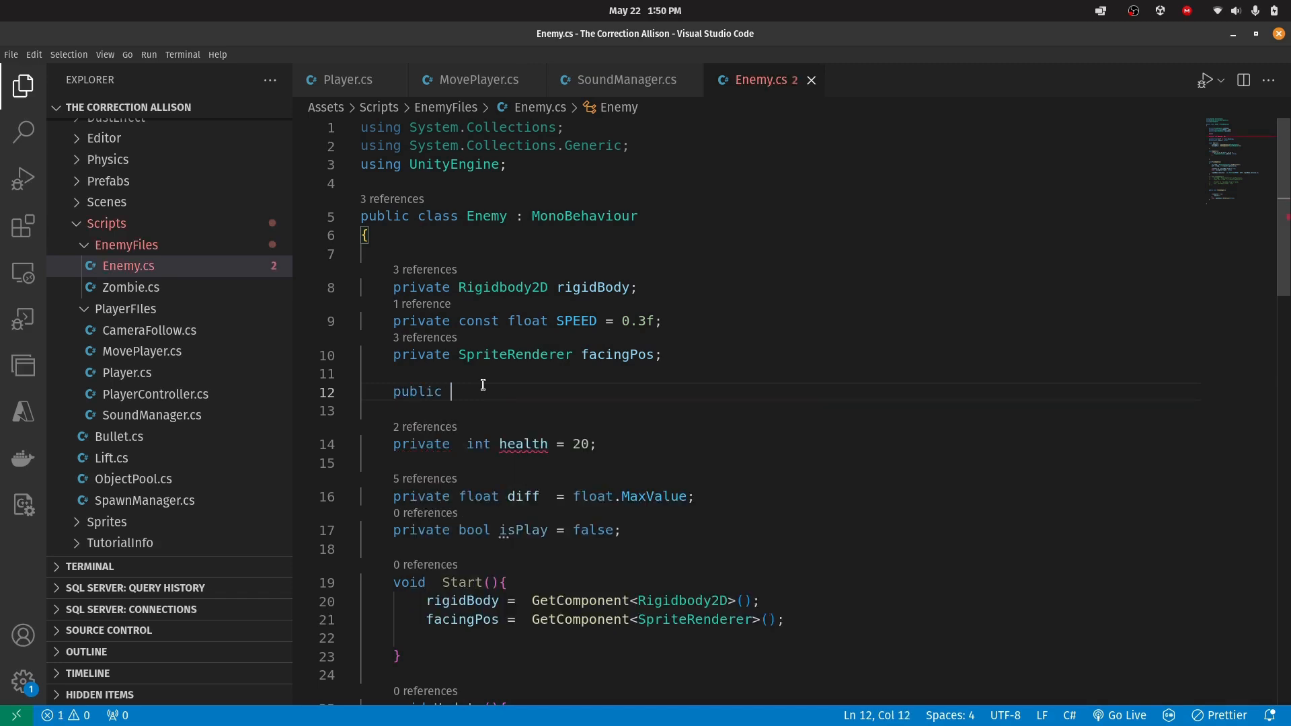
type("A")
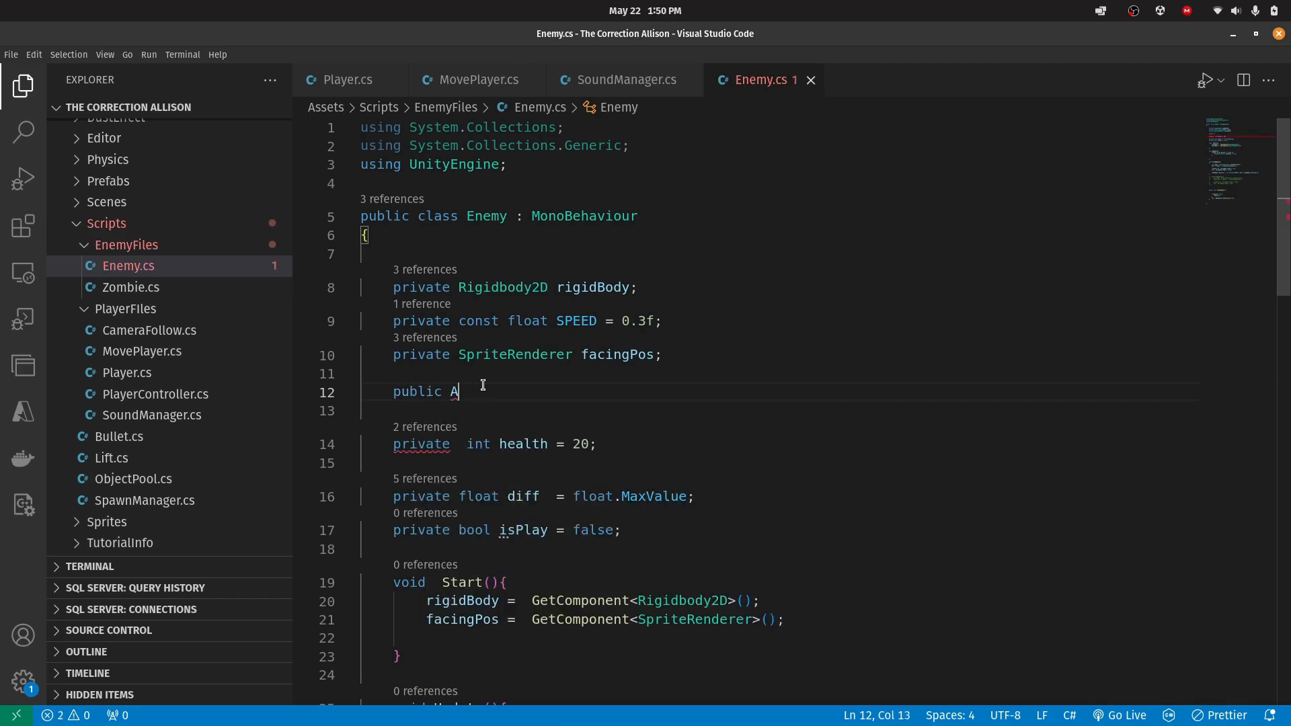
type("nimato")
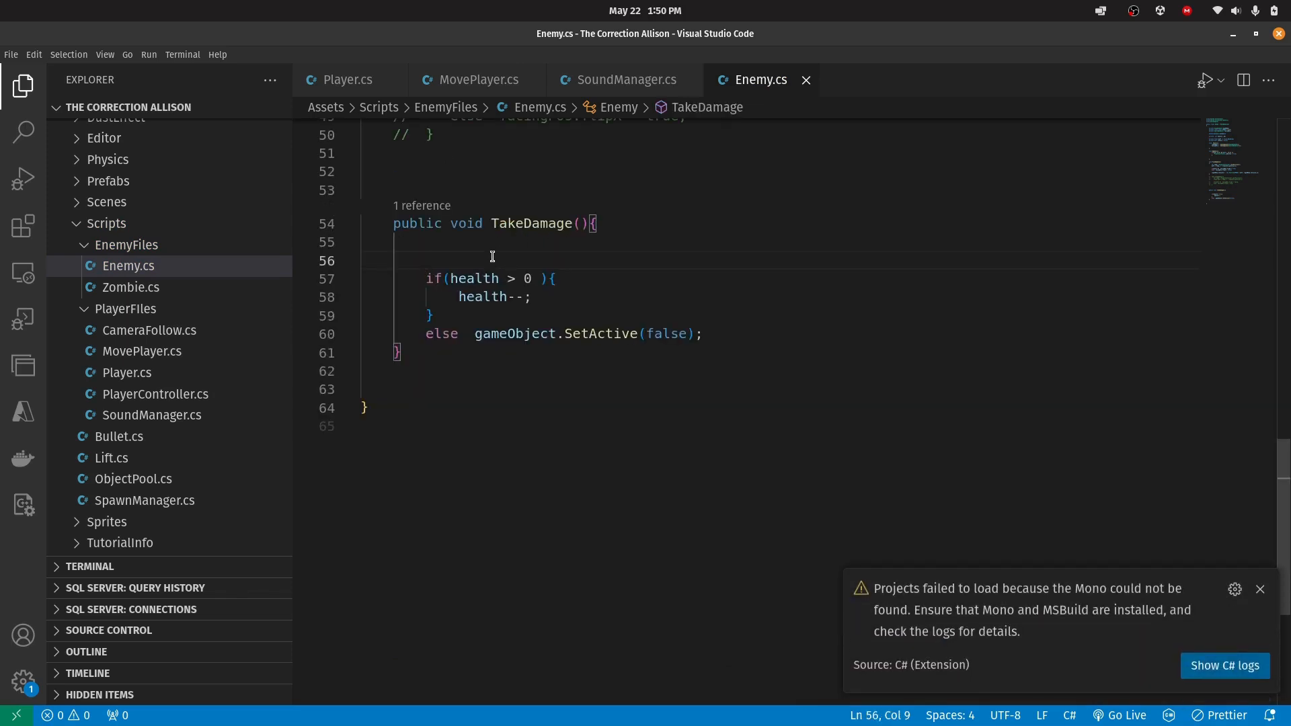
Write animator.Play("blood", 0, 0.25f); at the start of TakeDamage
type("an")
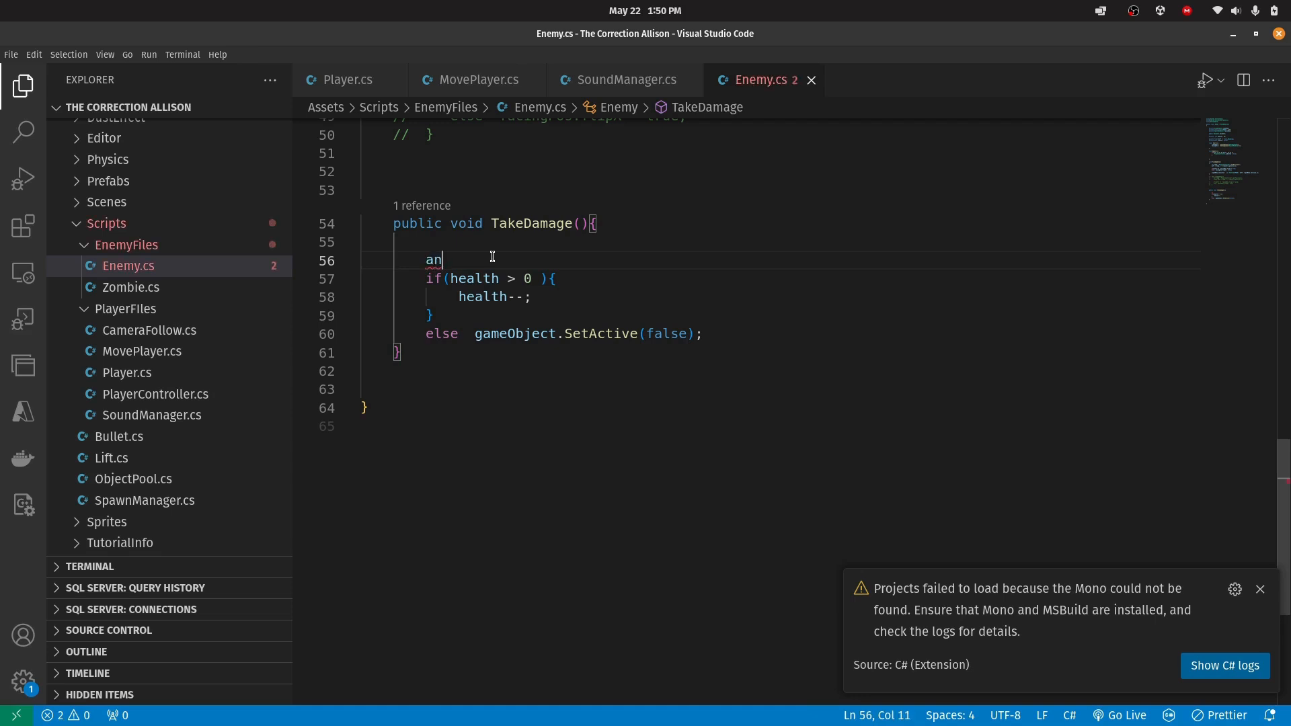
type("imator")
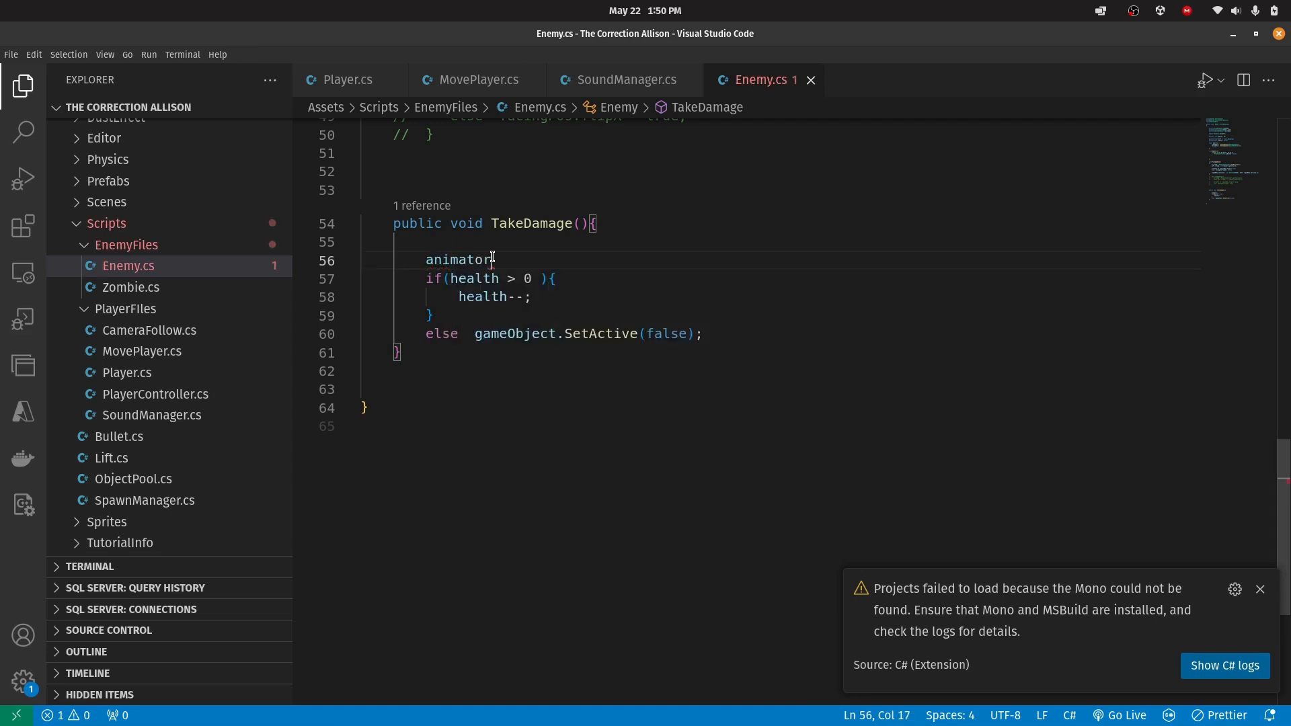
type("Play(")
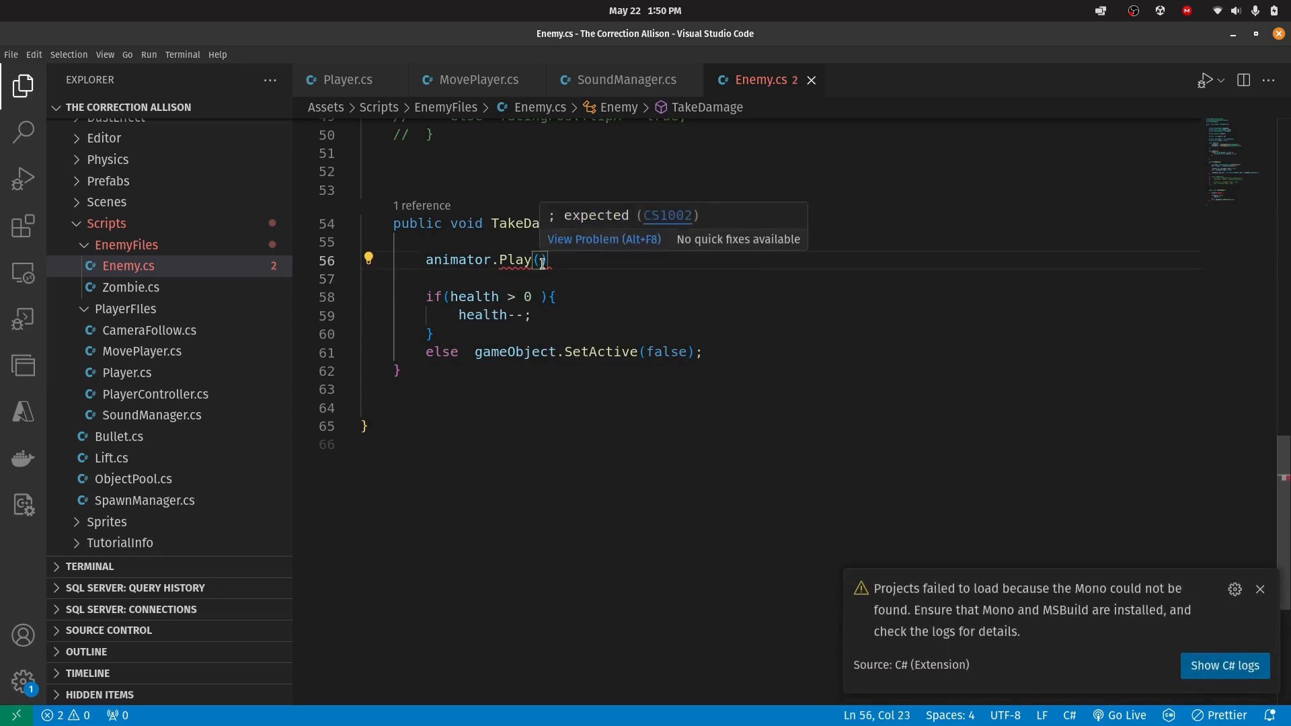
type("\"")
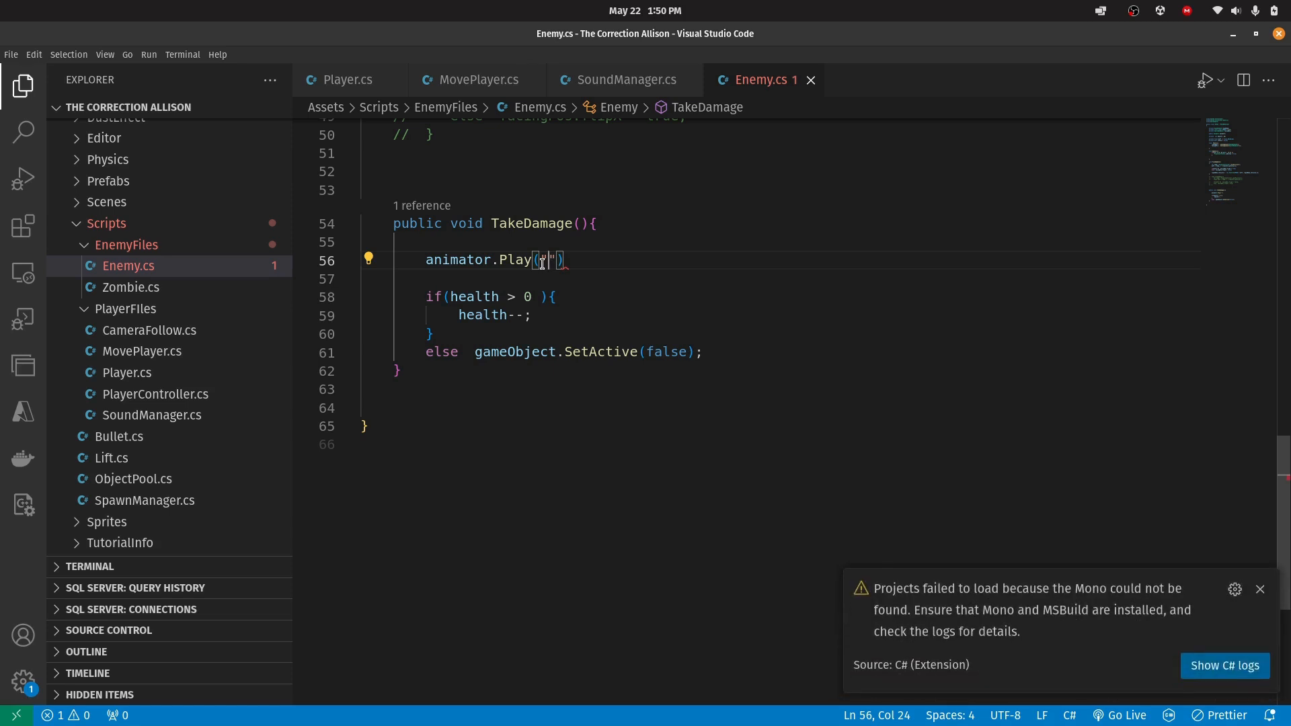
type("blood")
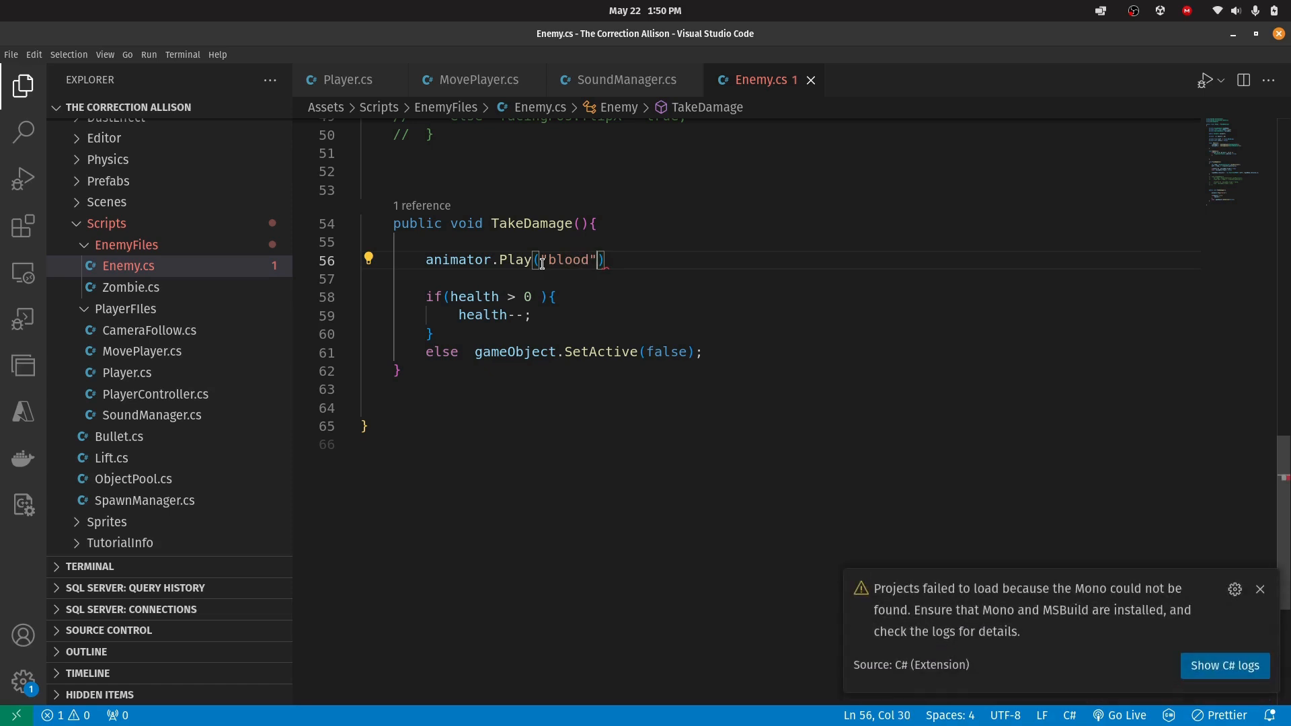
type(", 0")
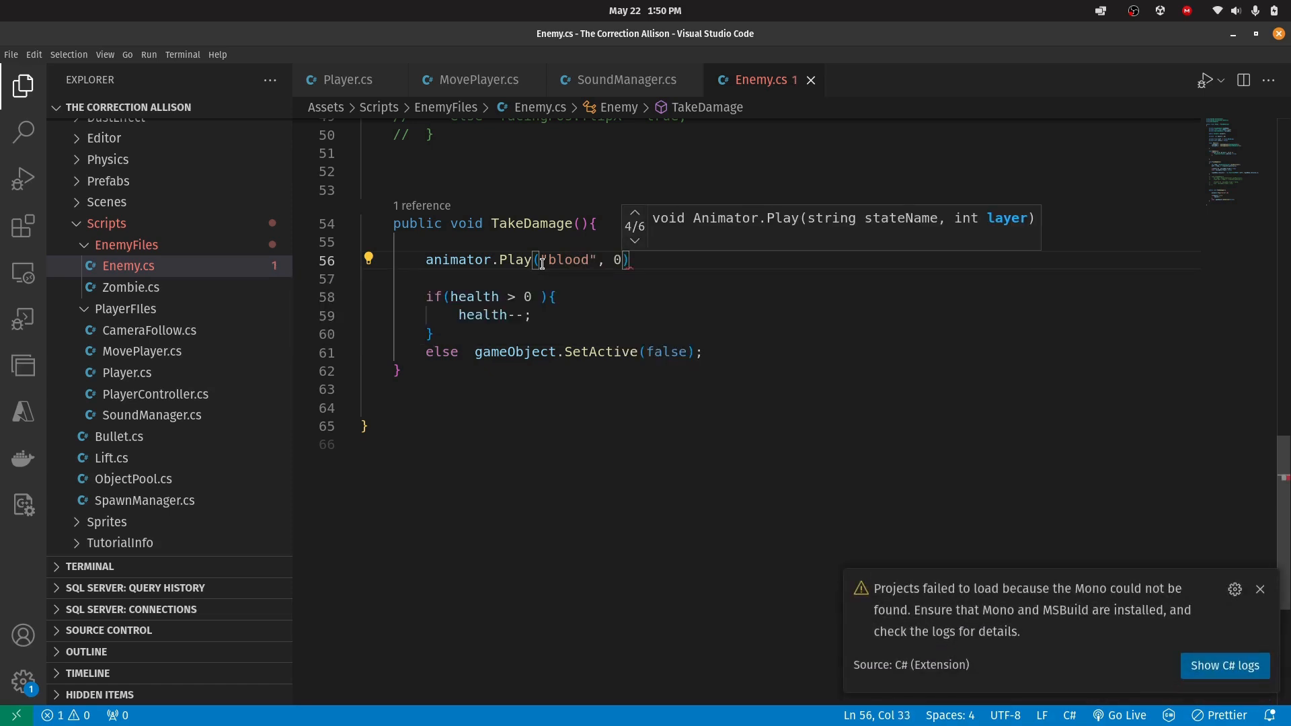
type(", 0.")
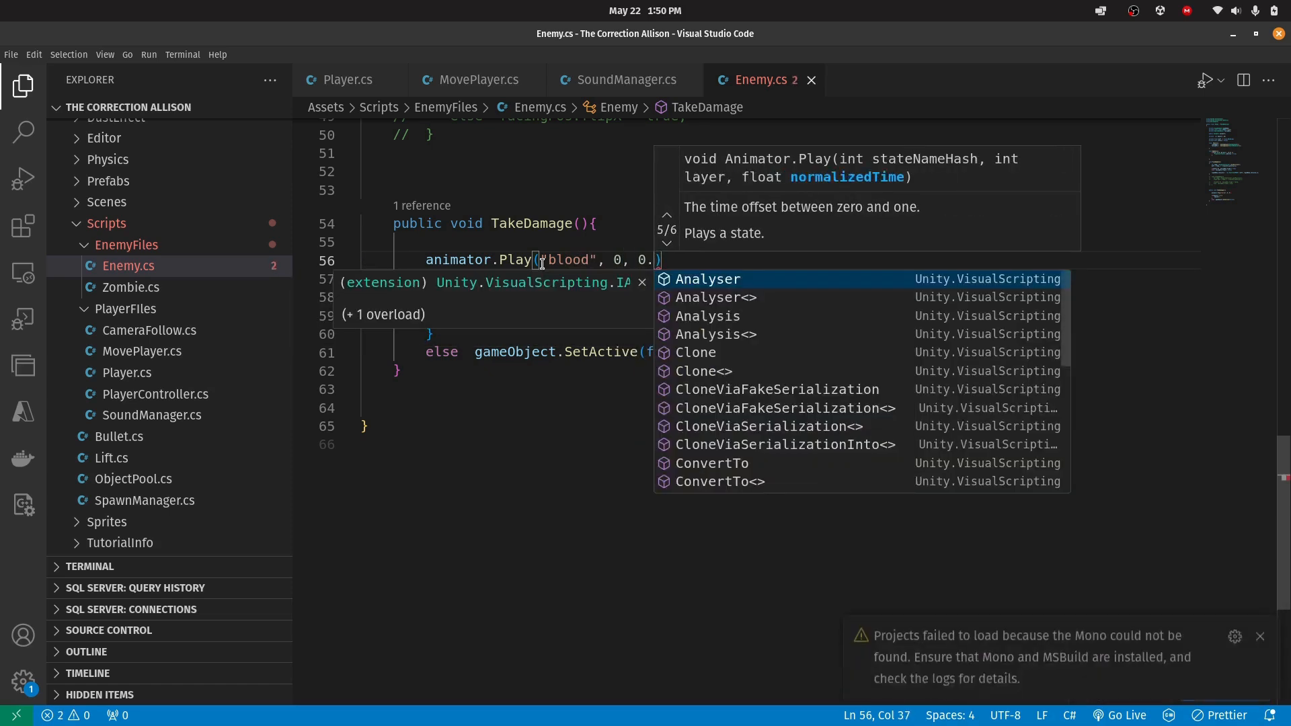
type("25f")
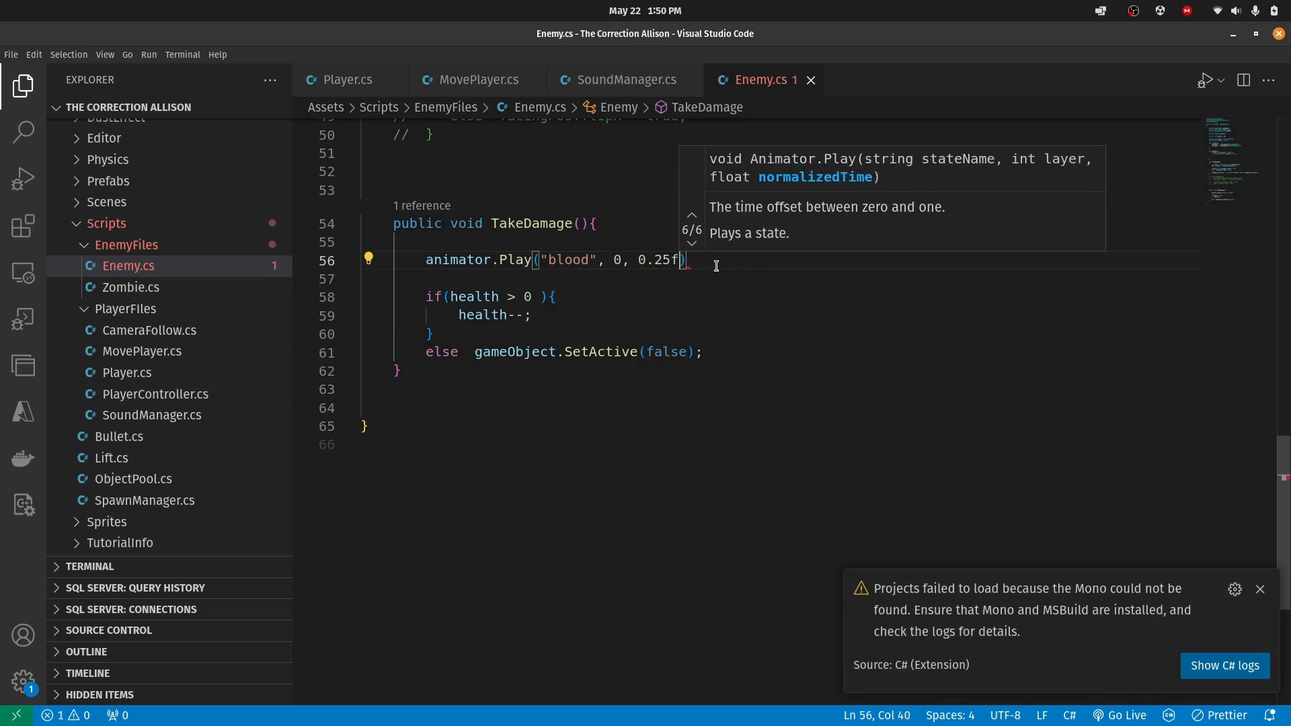
type(";")
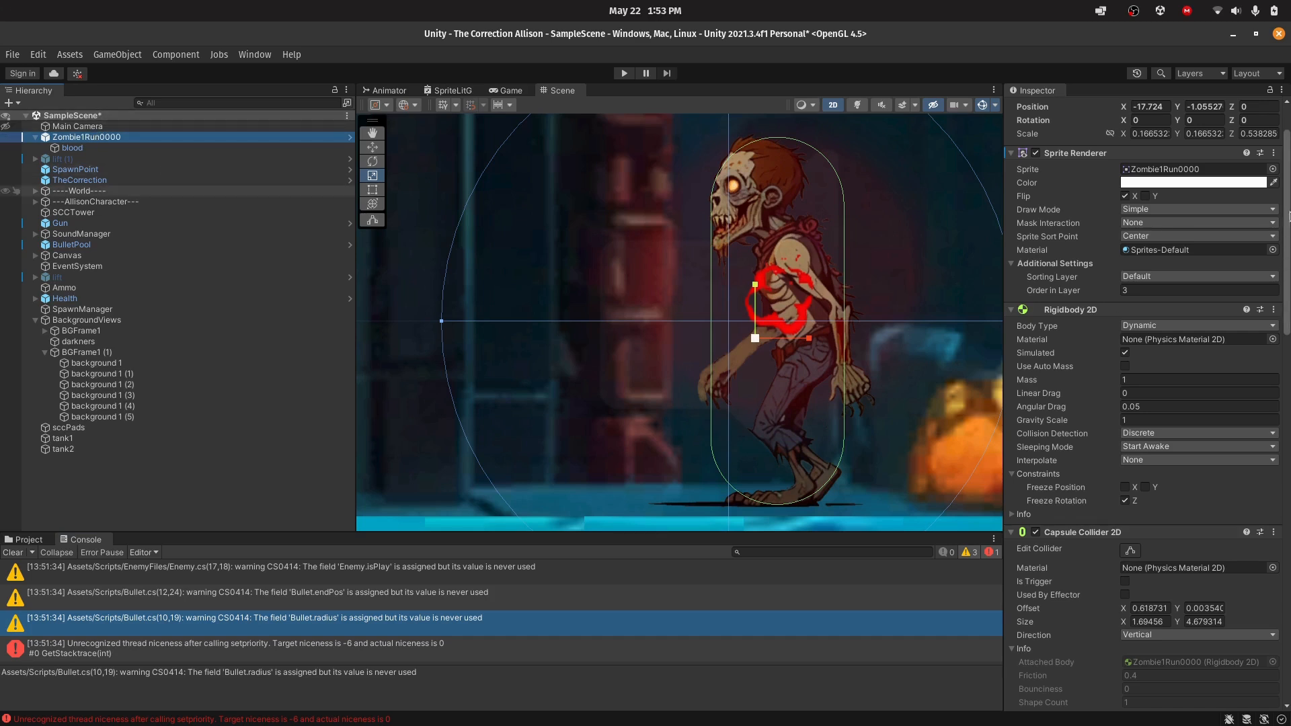
Scroll to the zombie's Enemy component and inspect its Animator field referencing blood
scroll("down", 3)
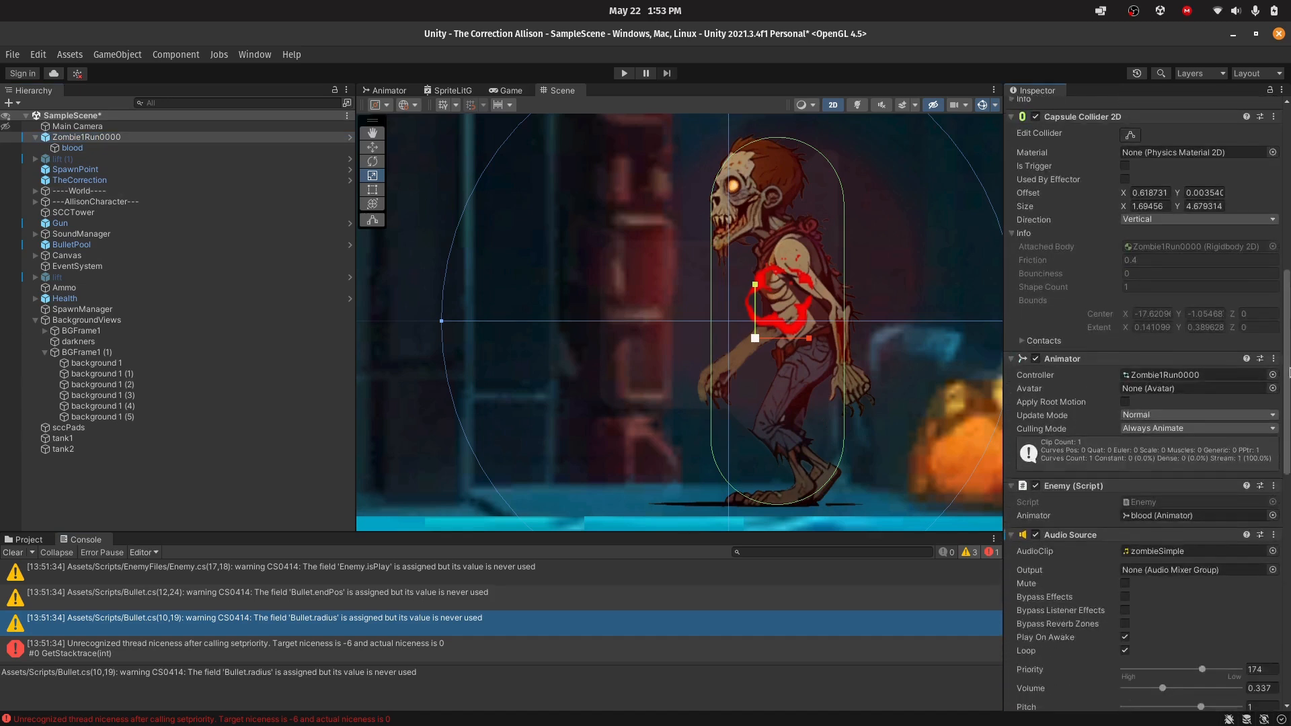
scroll("down", 3)
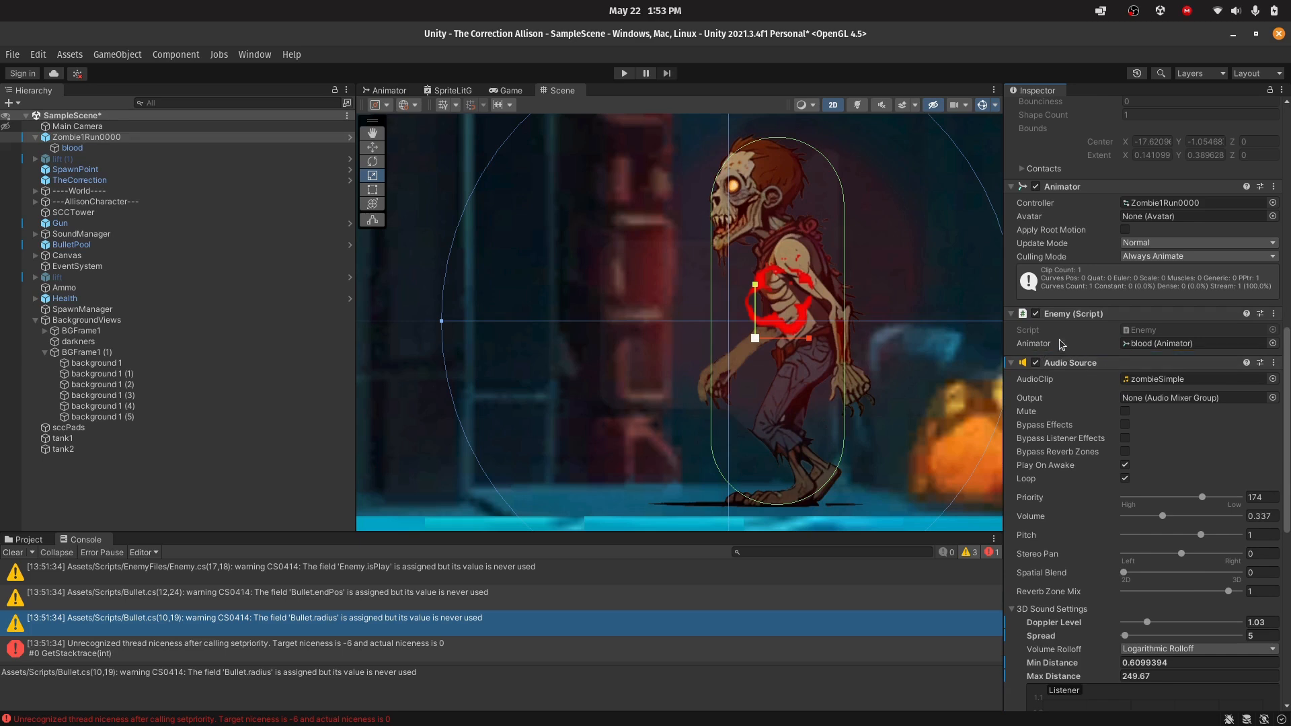
mouse_move(1043, 354)
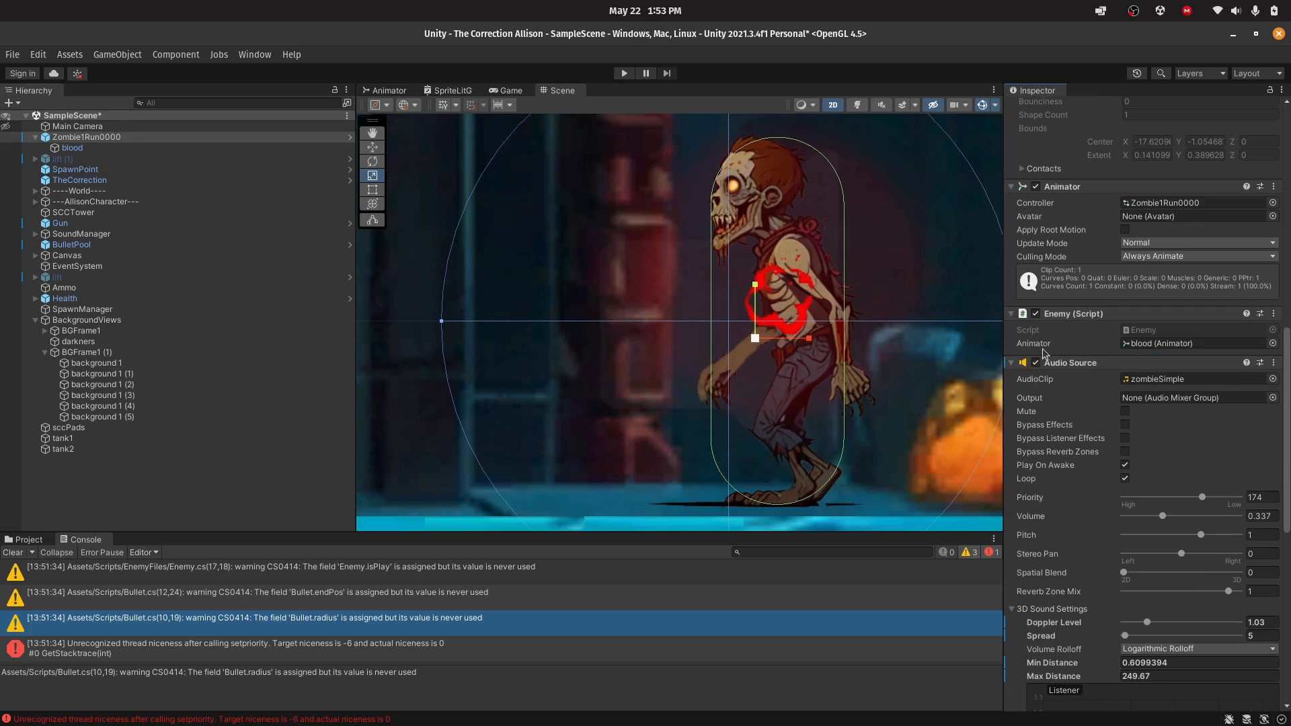
mouse_move(1064, 346)
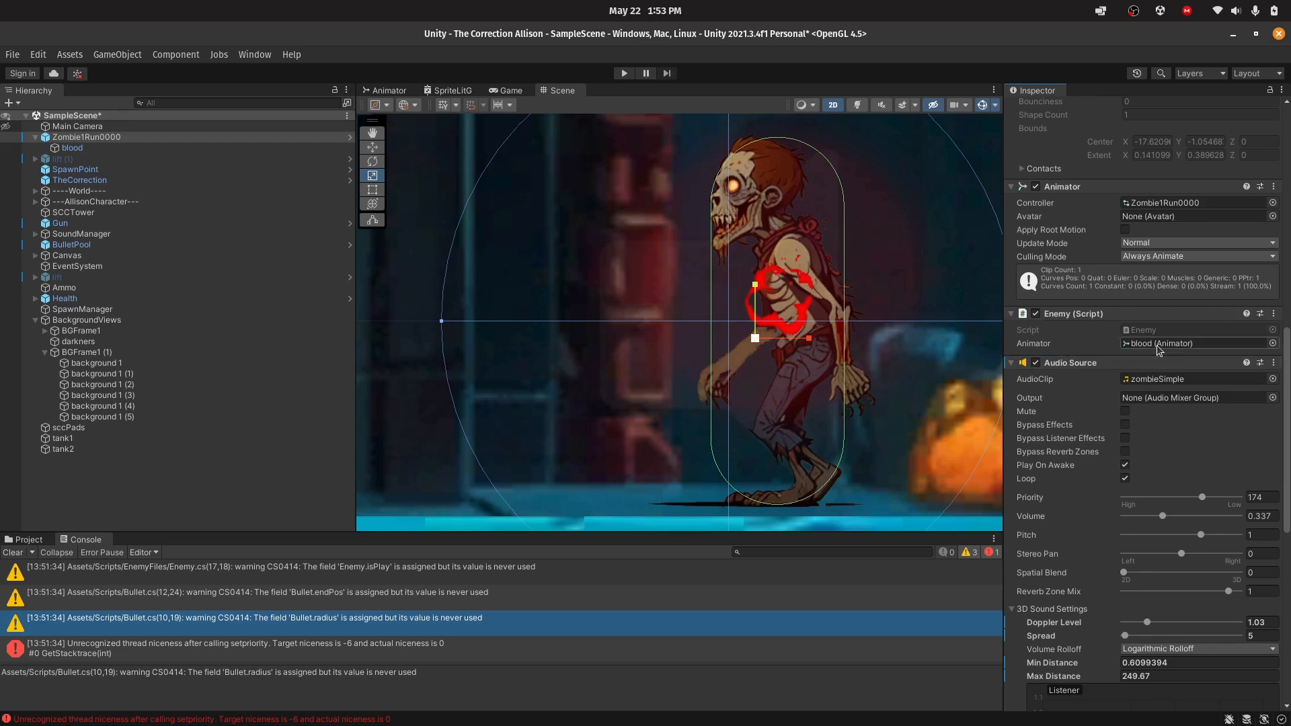
left_click(72, 147)
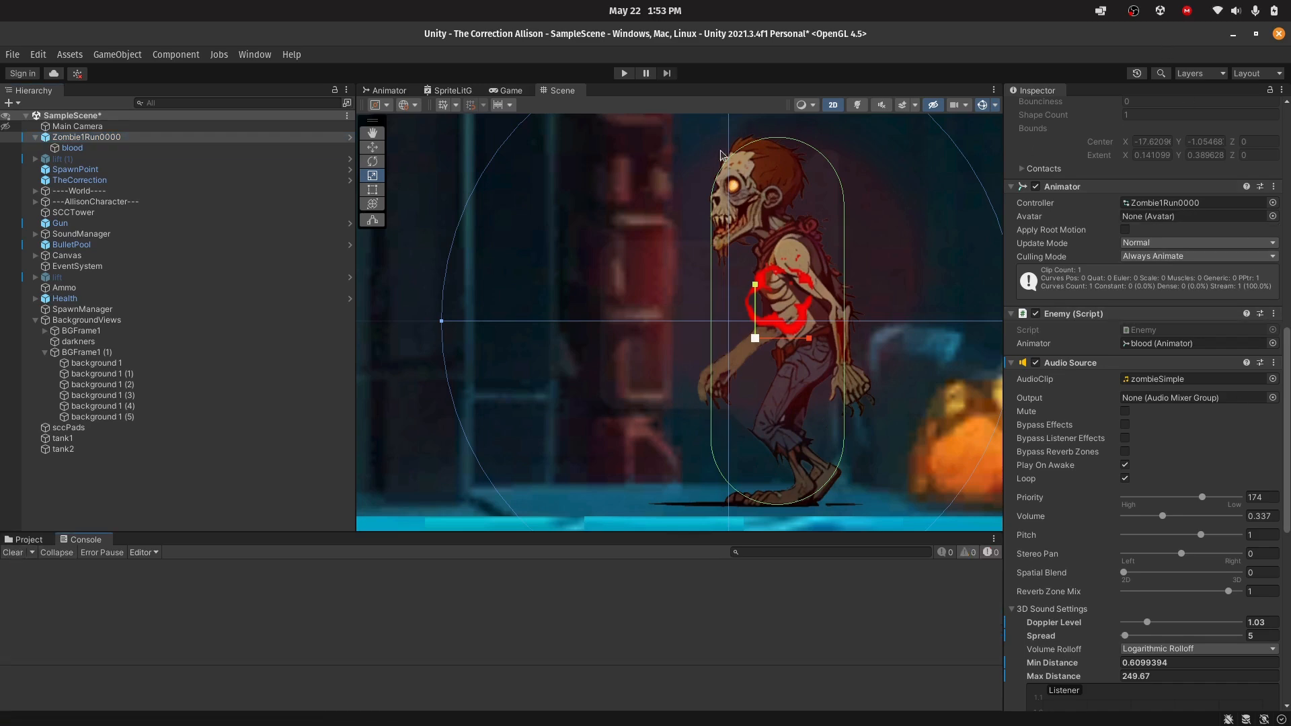
left_click(624, 73)
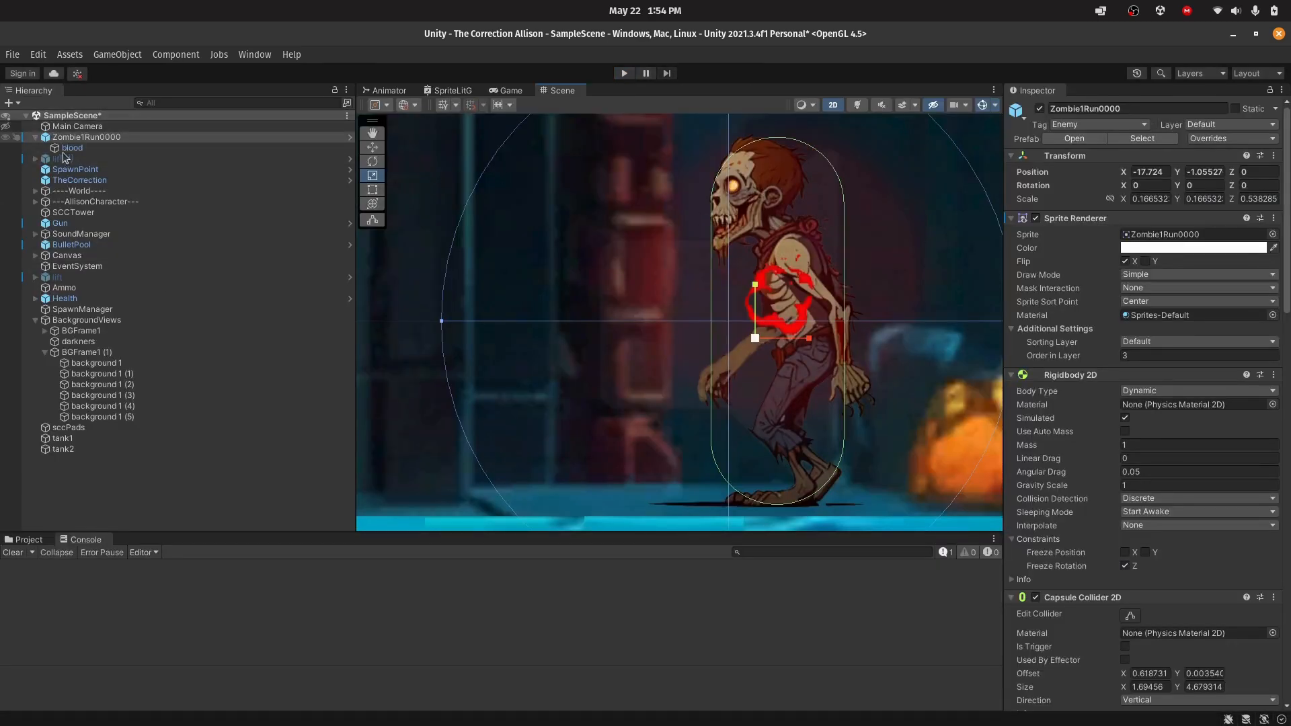
Uncheck Loop Time on the blood clip, then enter Play mode to test
left_click(72, 147)
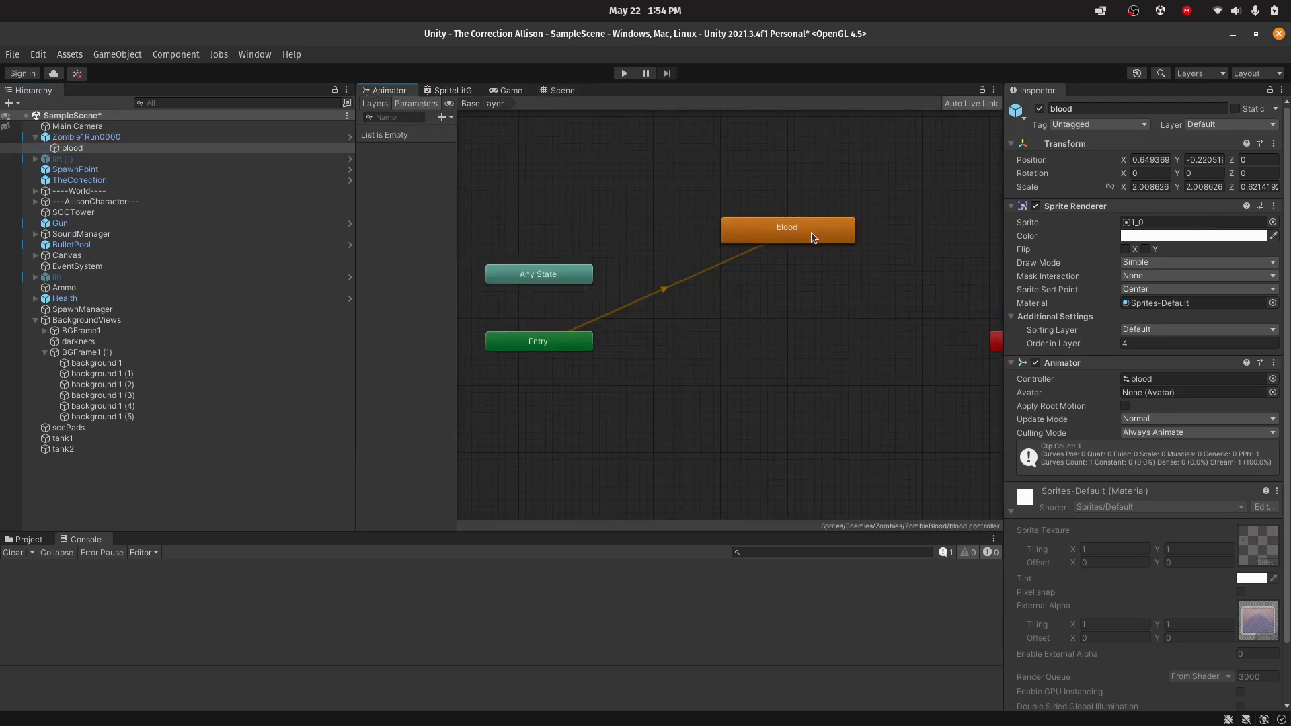
left_click(785, 227)
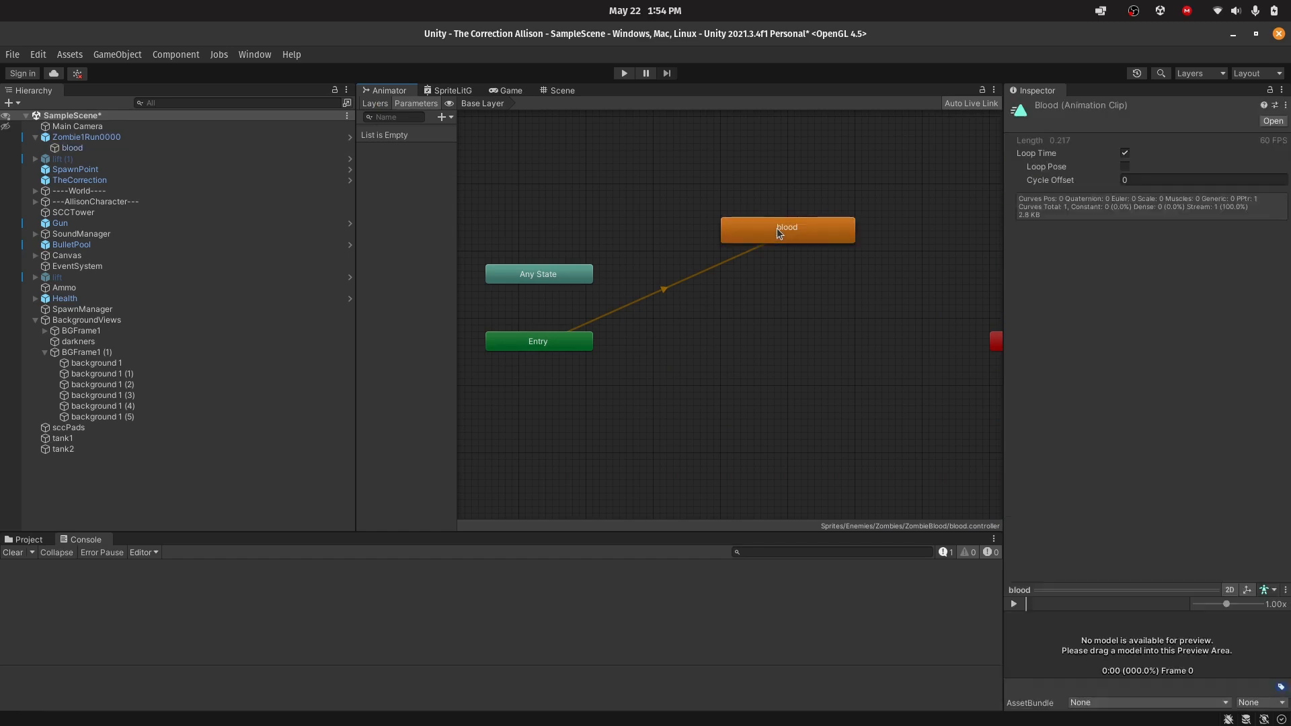
left_click(1123, 153)
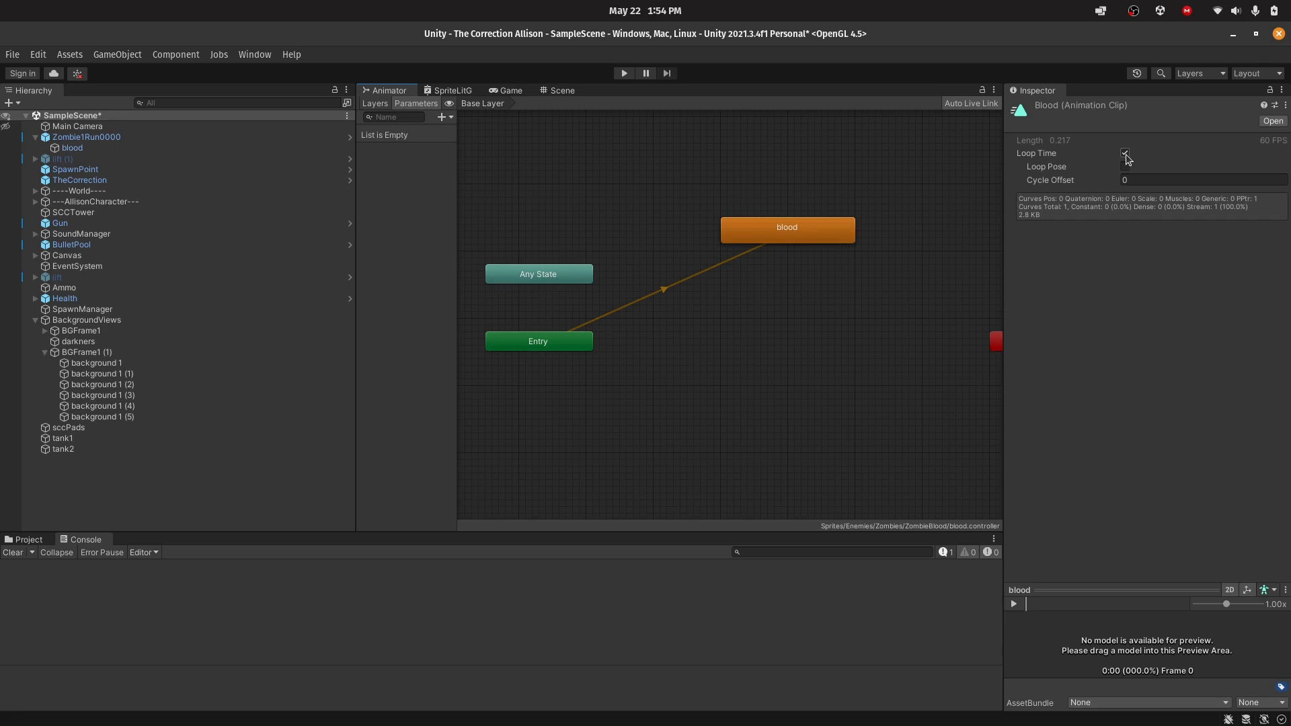
left_click(1125, 153)
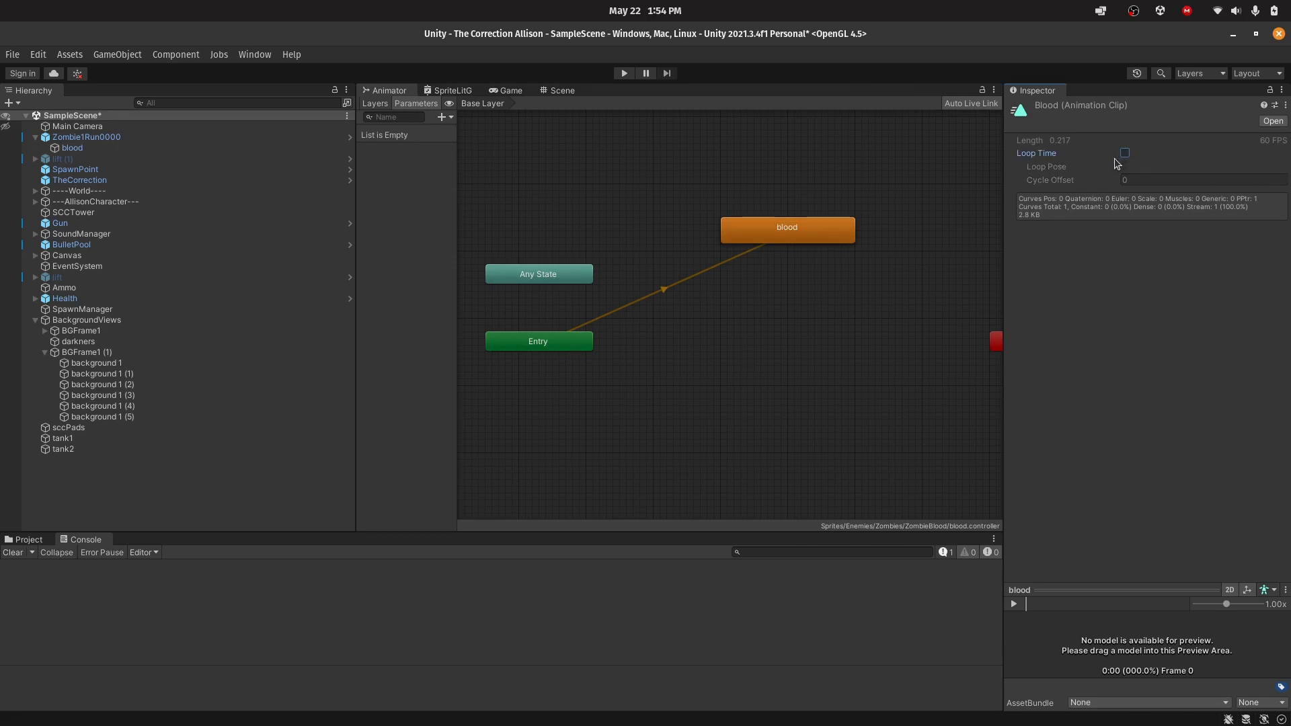
mouse_move(1123, 153)
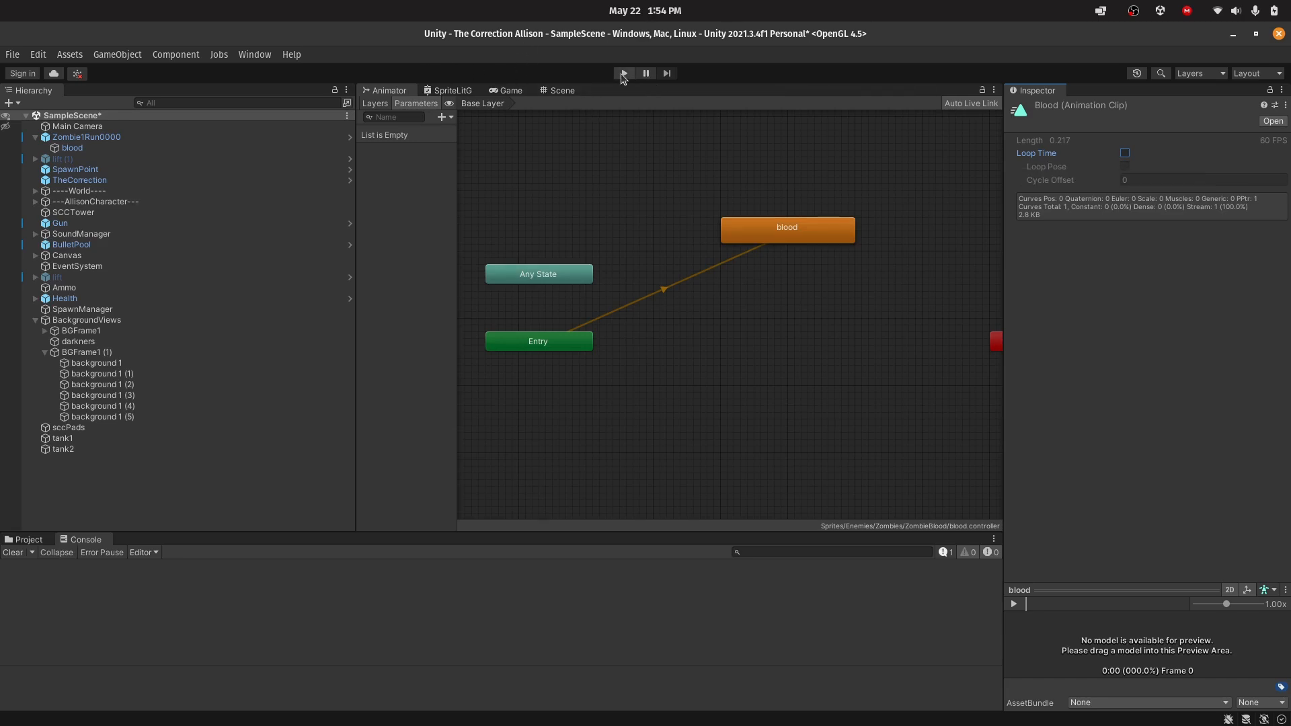
left_click(623, 73)
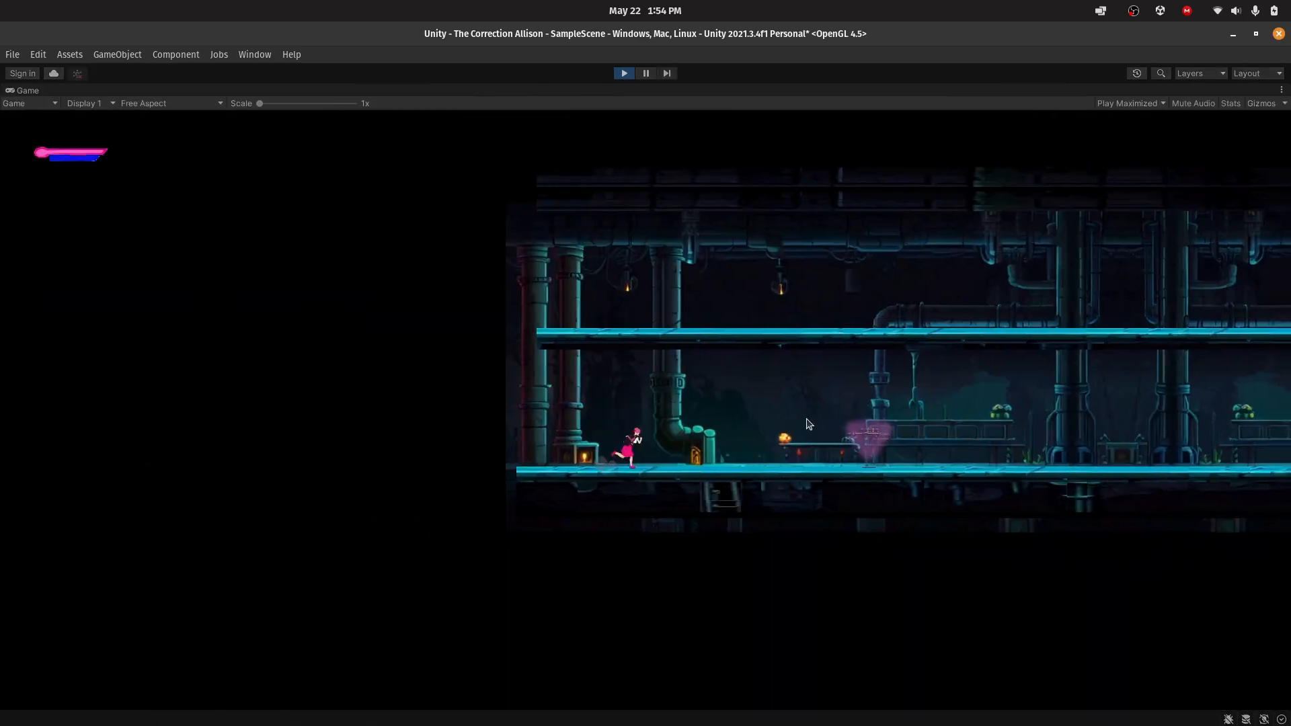